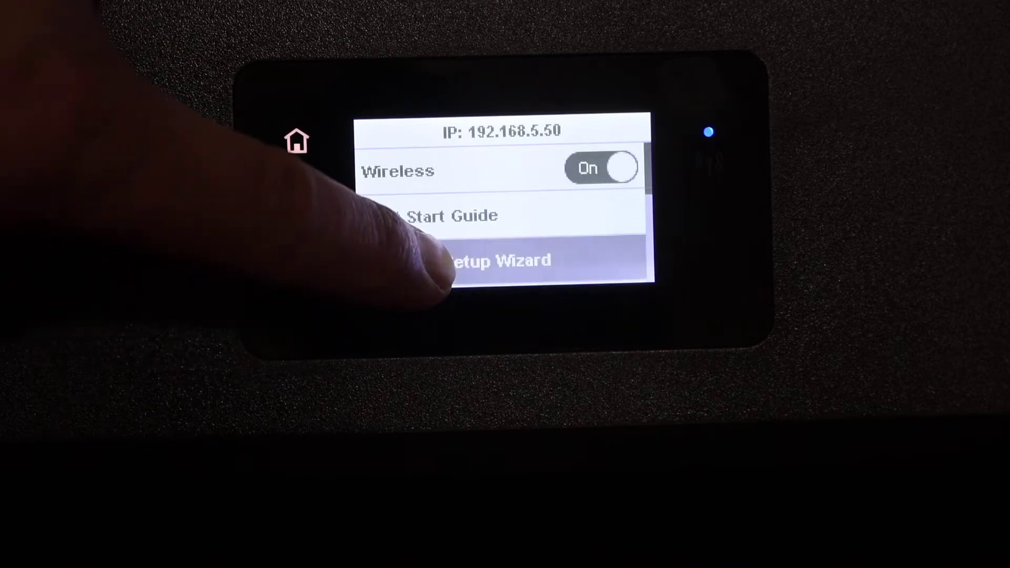
Launch the Wireless Setup Wizard from the network menu, reaching the password keypad.
{"action": "left_click", "coordinate": [489, 260]}
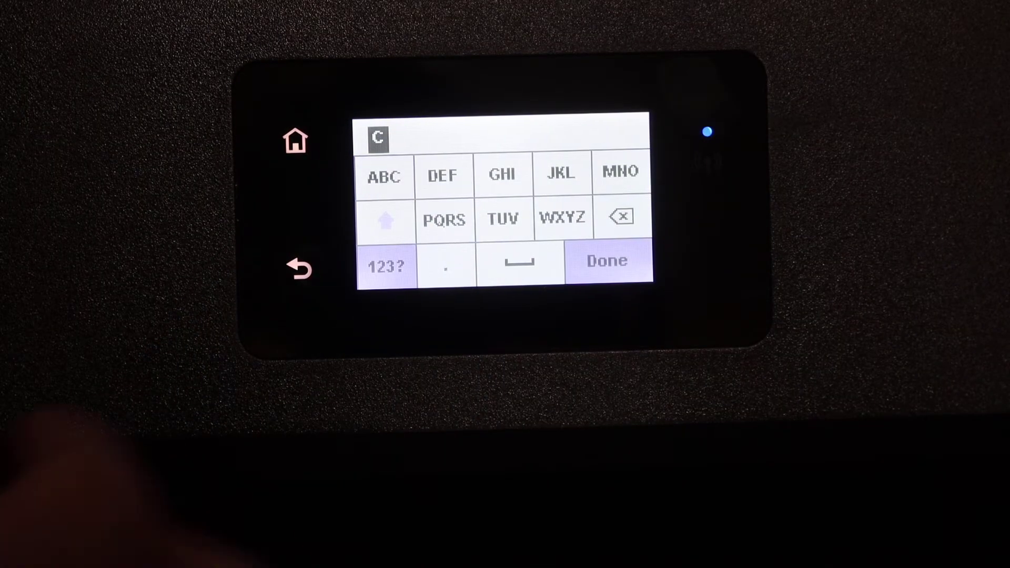
Confirm the entered wireless password with Done to reach the Confirm Settings summary.
{"action": "left_click", "coordinate": [602, 261]}
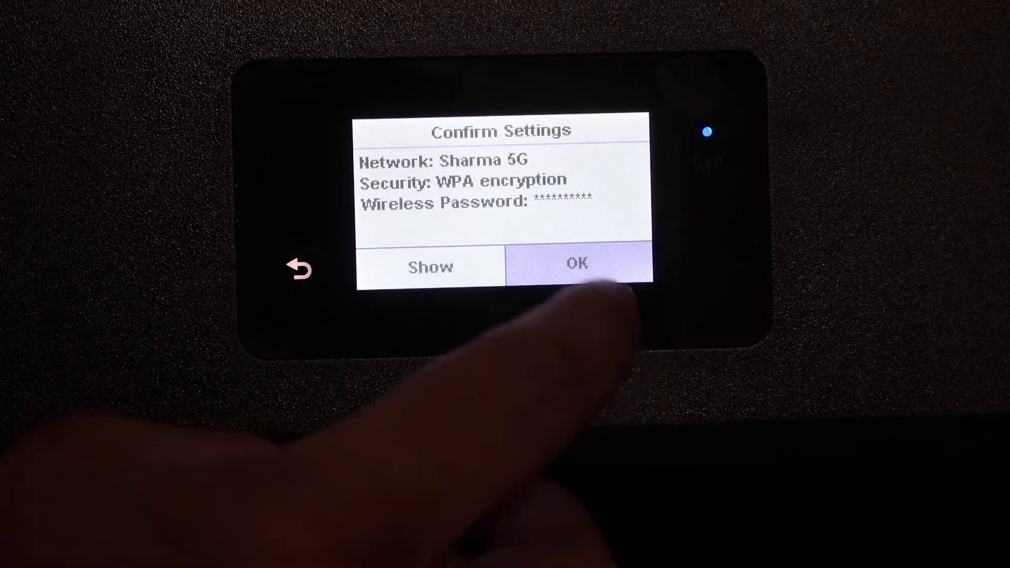